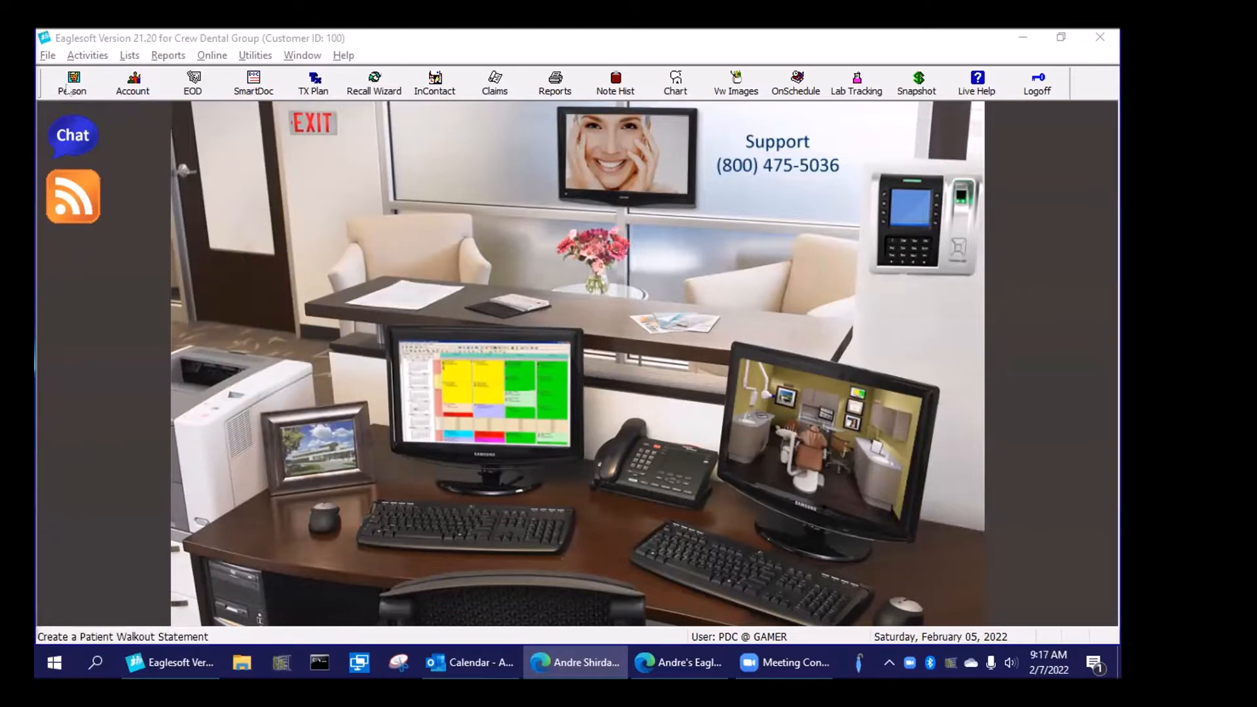
- Select Charles D. Average Jr. from the Person List
{"action": "left_click", "coordinate": [71, 83]}
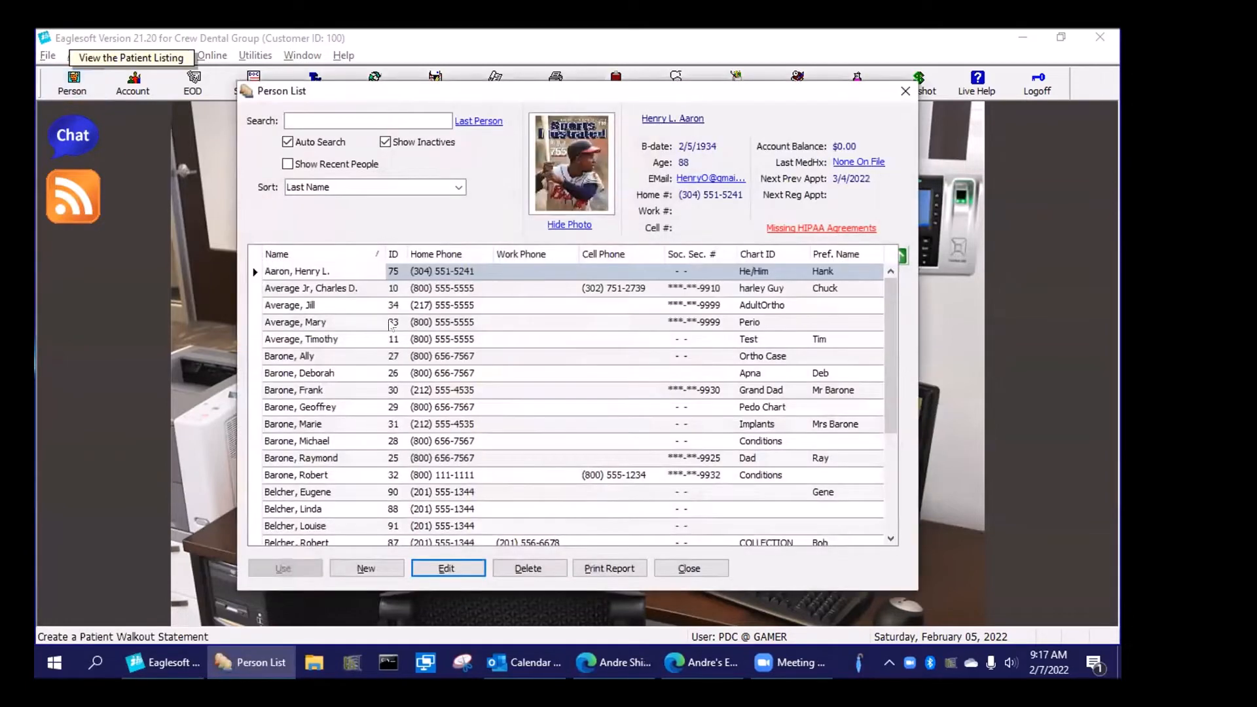
{"action": "left_click", "coordinate": [311, 288]}
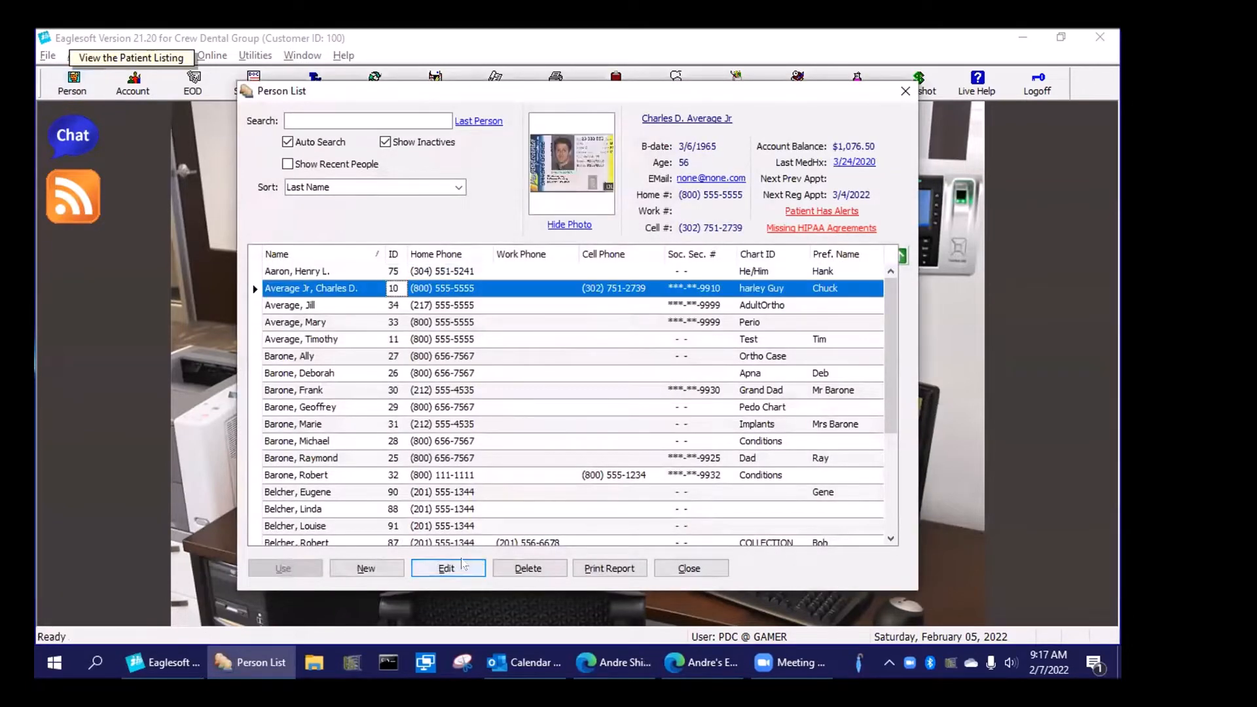
- Edit Charles D. Average Jr.'s record and enter 'ABC Endo' in the recall note field
{"action": "left_click", "coordinate": [447, 567]}
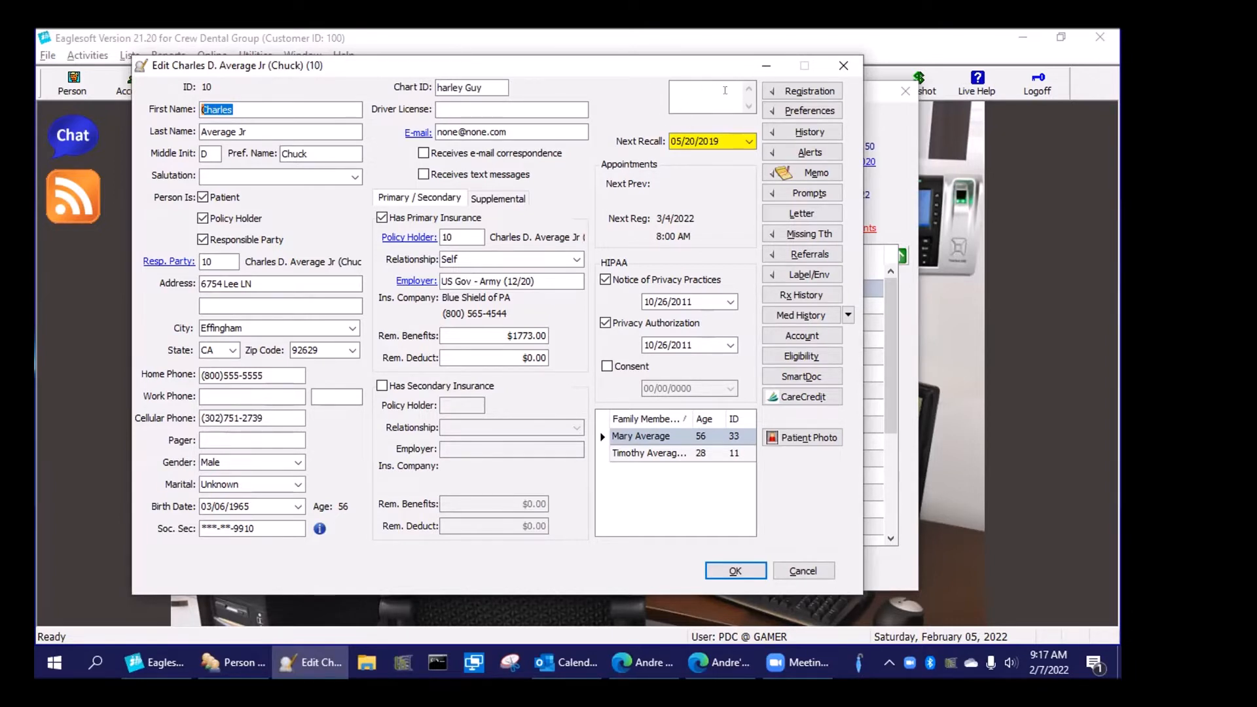
{"action": "mouse_move", "coordinate": [706, 119]}
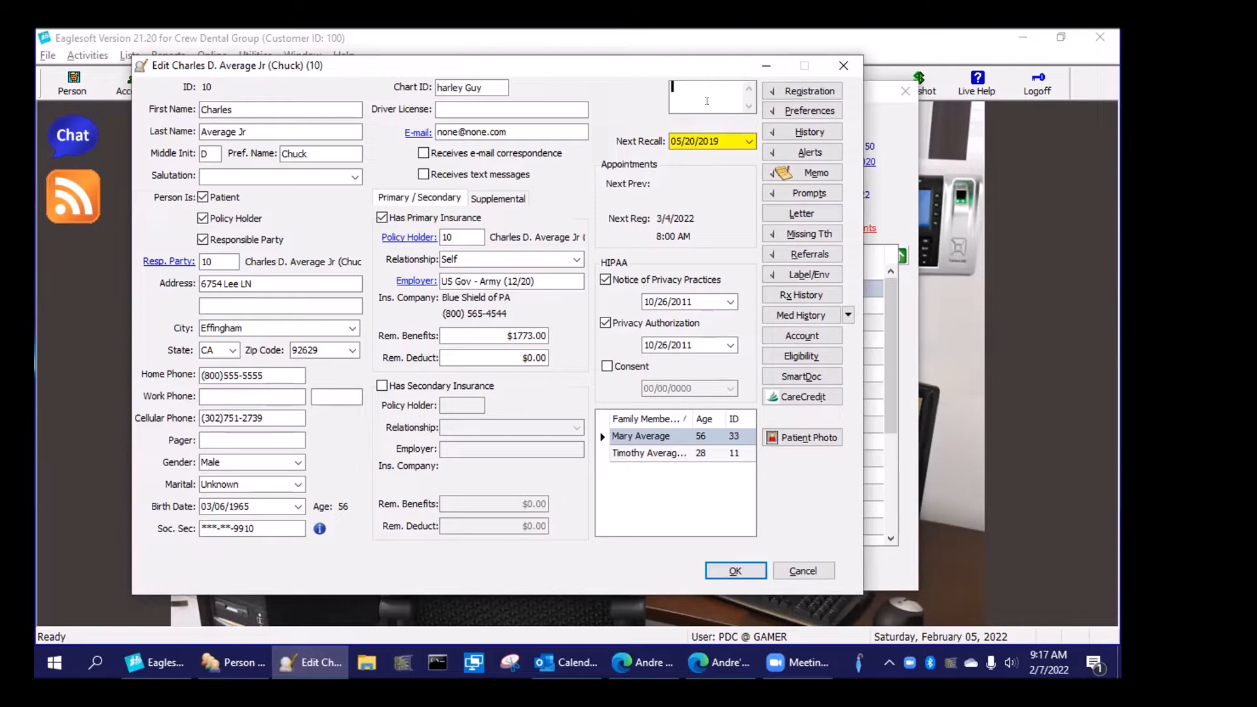
{"action": "type", "text": "A"}
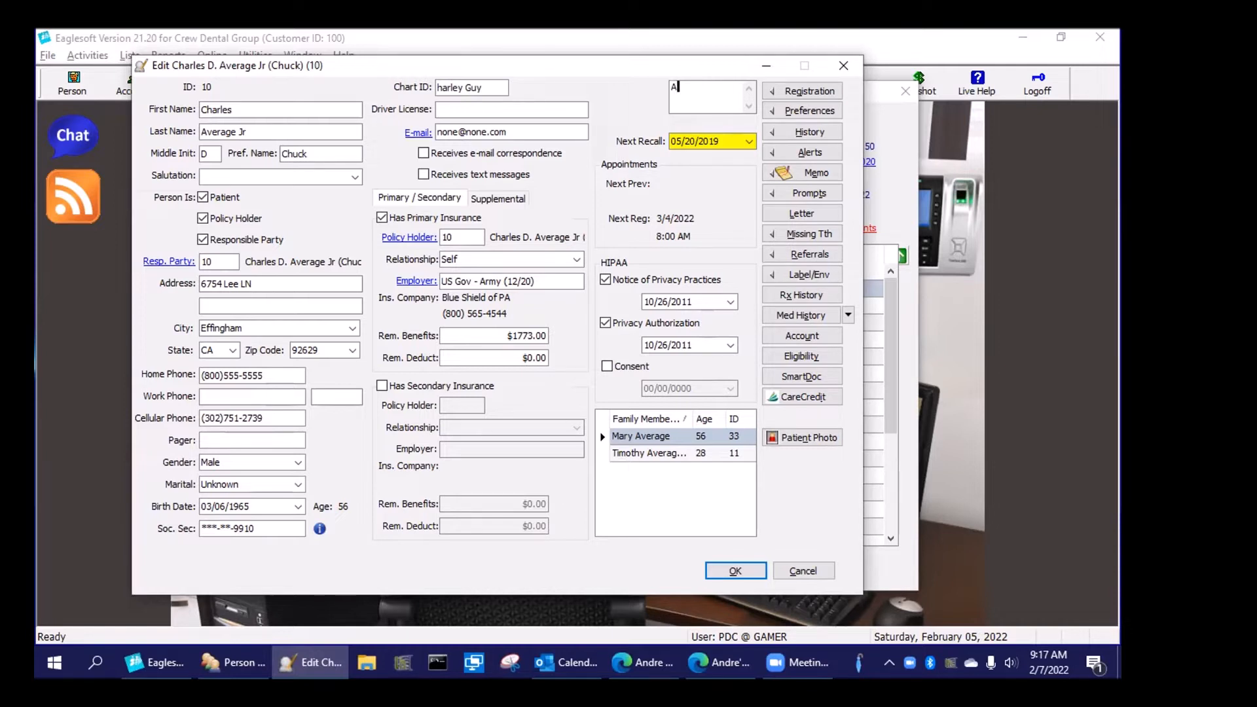
{"action": "type", "text": "BC En"}
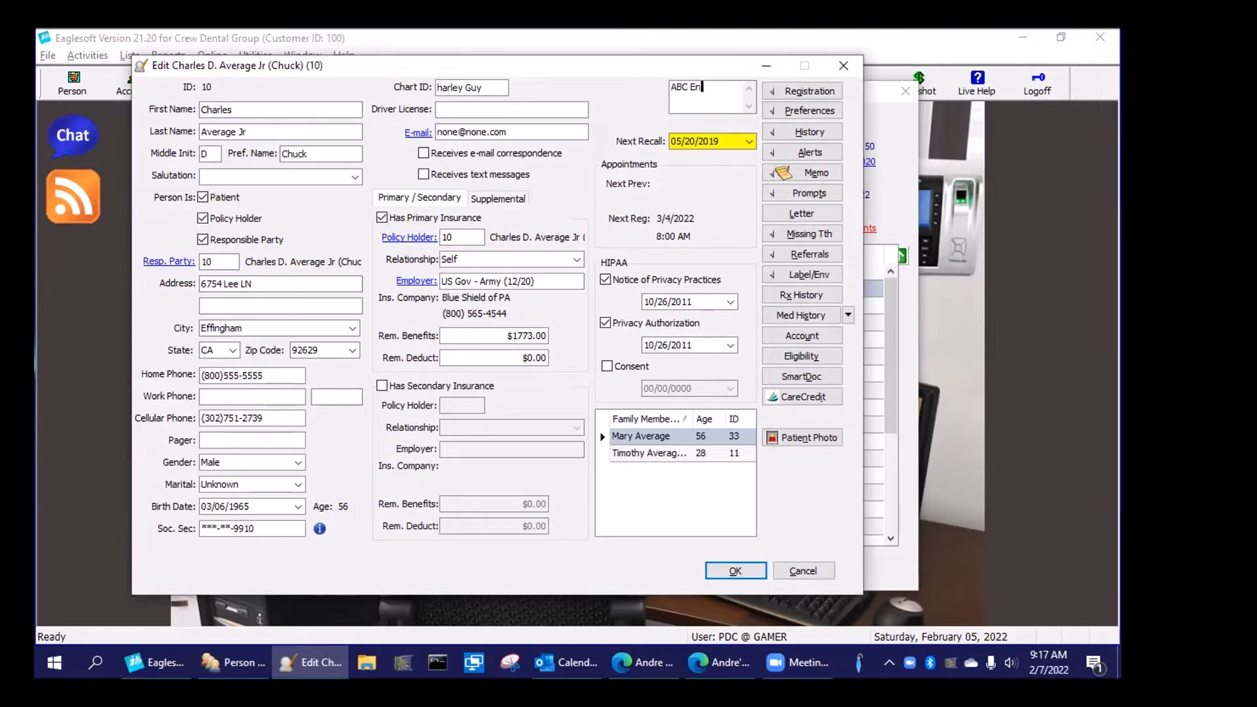
{"action": "type", "text": "do"}
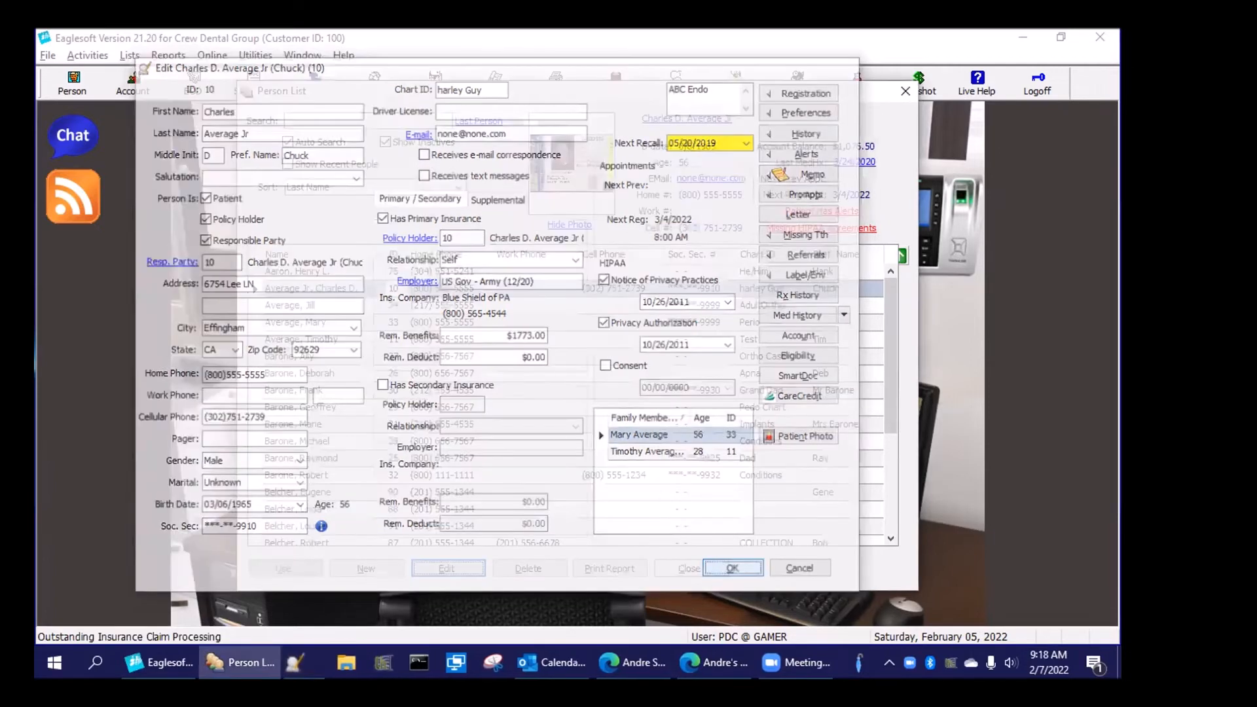
- Save the note, briefly view Henry L. Aaron's ABC Ortho record, and close the Person List
{"action": "left_click", "coordinate": [730, 567]}
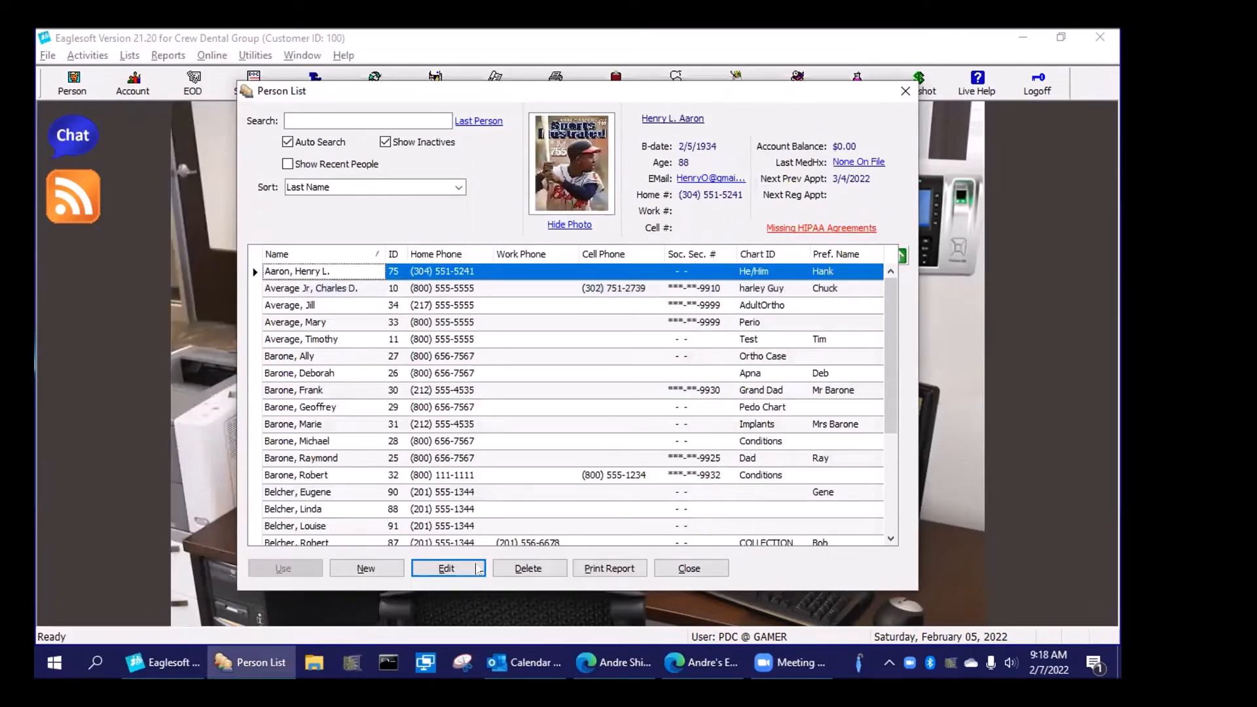
{"action": "left_click", "coordinate": [445, 567]}
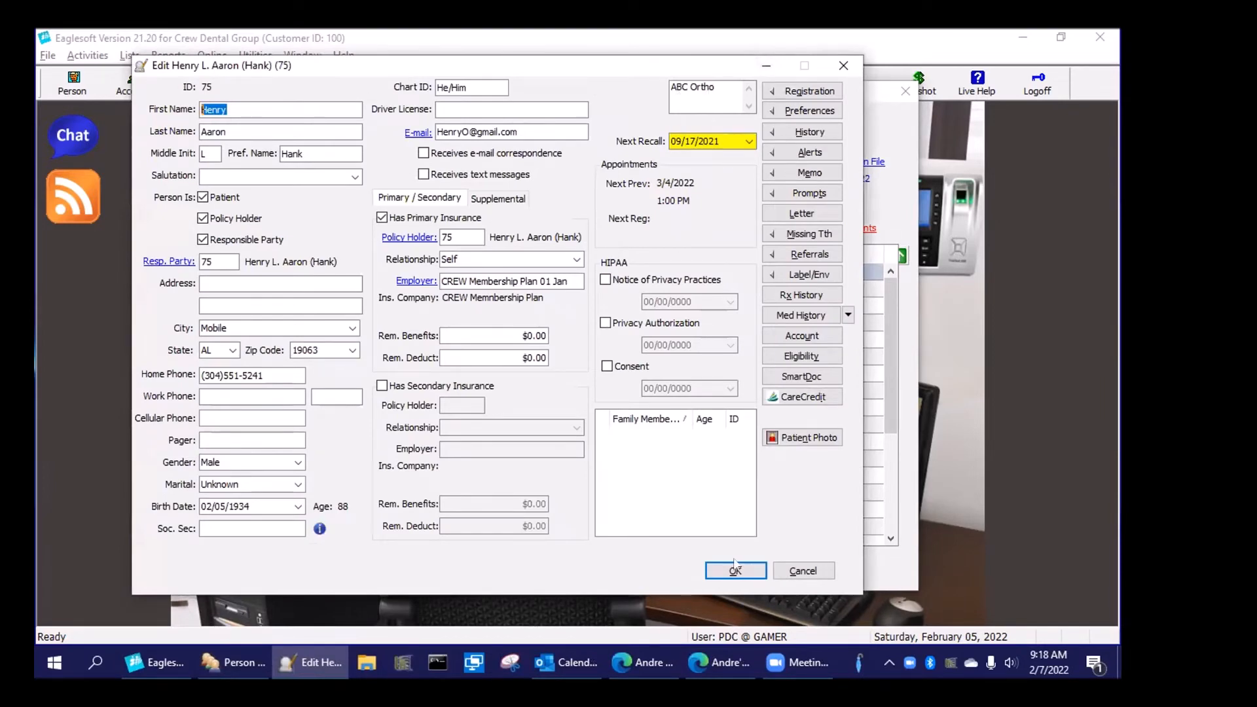
{"action": "left_click", "coordinate": [735, 570]}
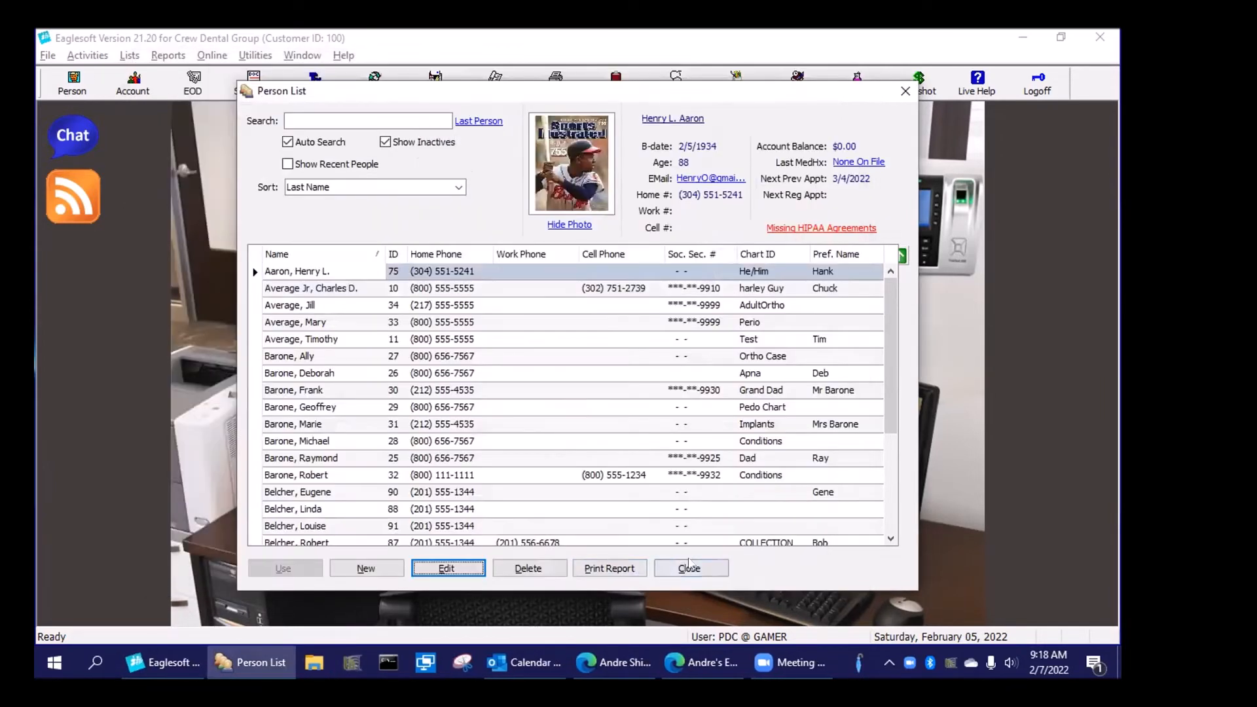
{"action": "left_click", "coordinate": [688, 567]}
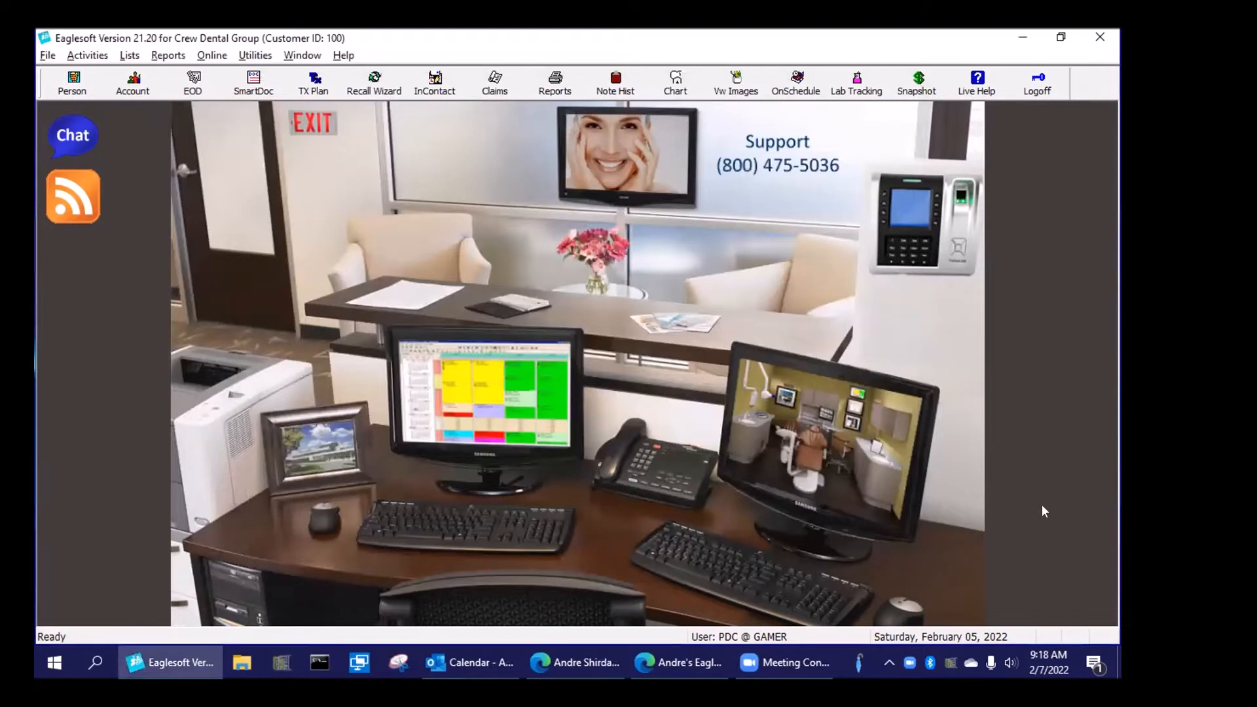
- Launch The Money Finder from Activities > Practice Management
{"action": "left_click", "coordinate": [72, 195]}
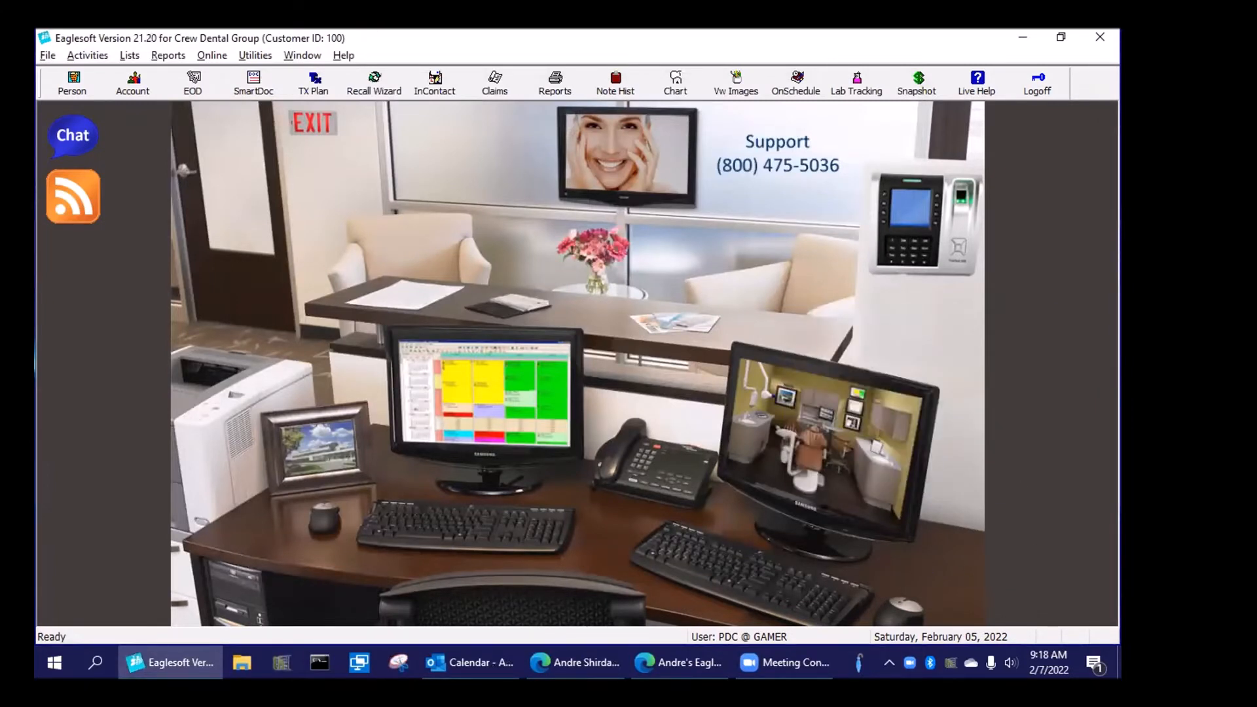
{"action": "left_click", "coordinate": [87, 55]}
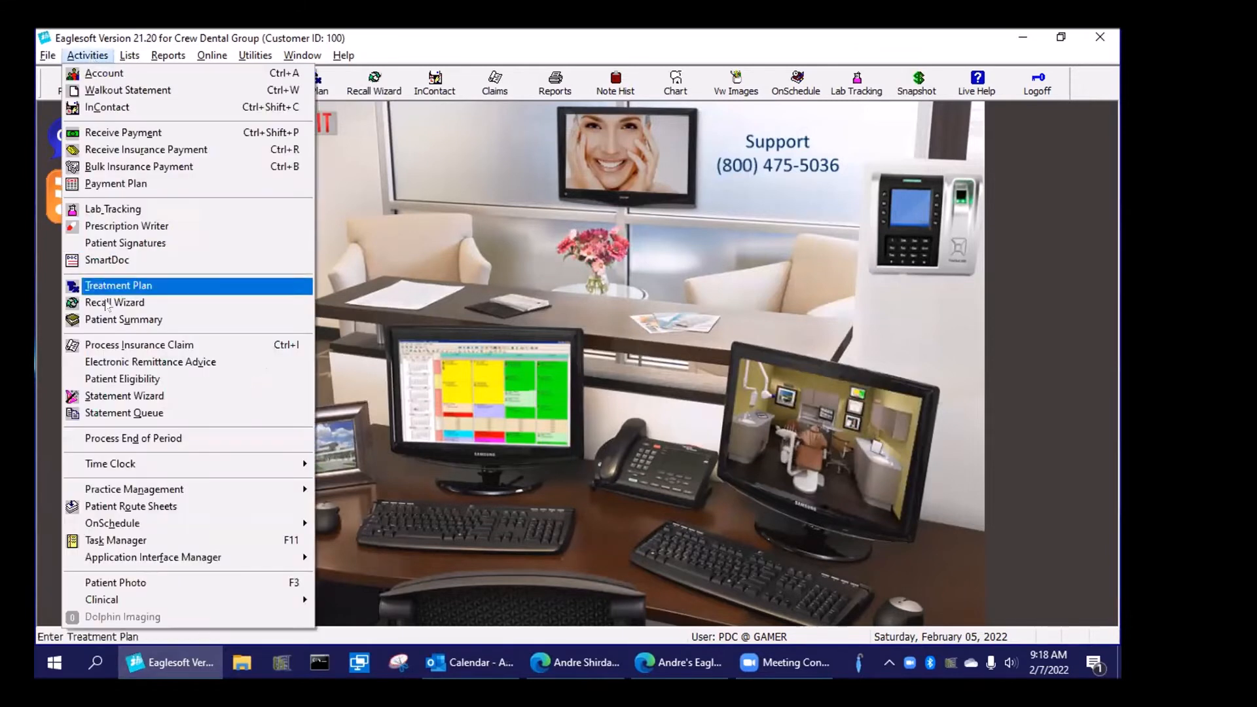
{"action": "mouse_move", "coordinate": [133, 488]}
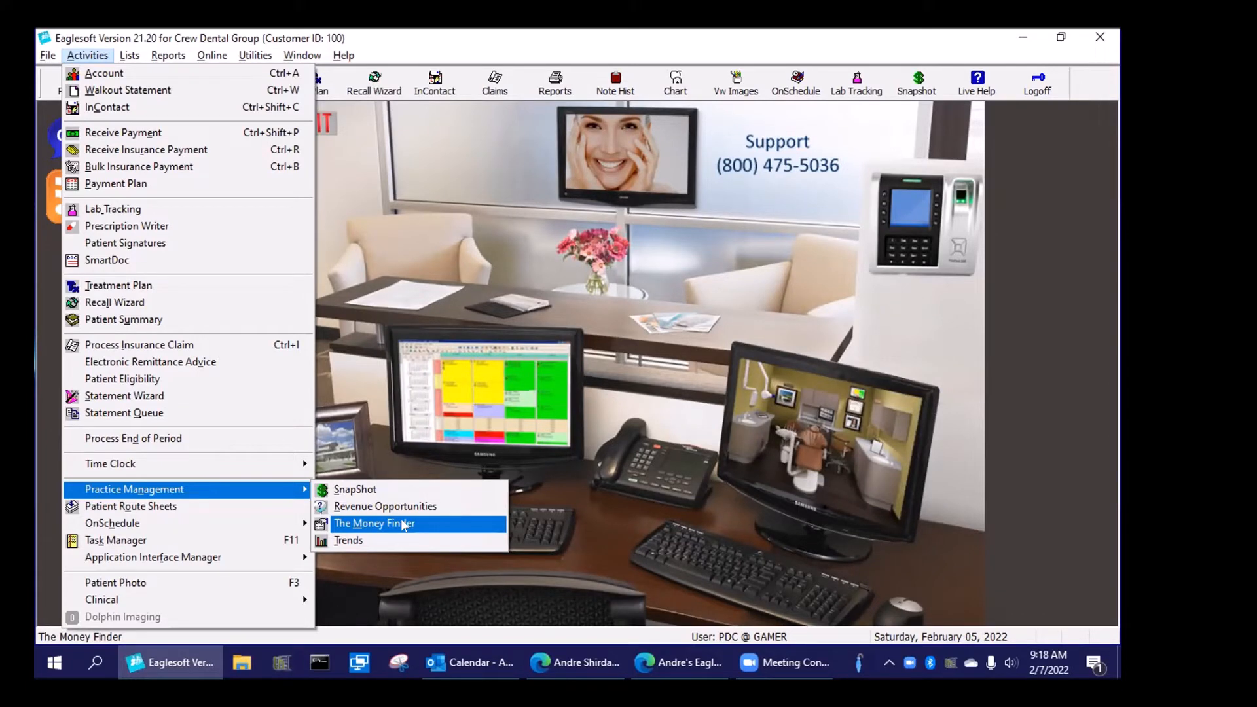
{"action": "left_click", "coordinate": [373, 523]}
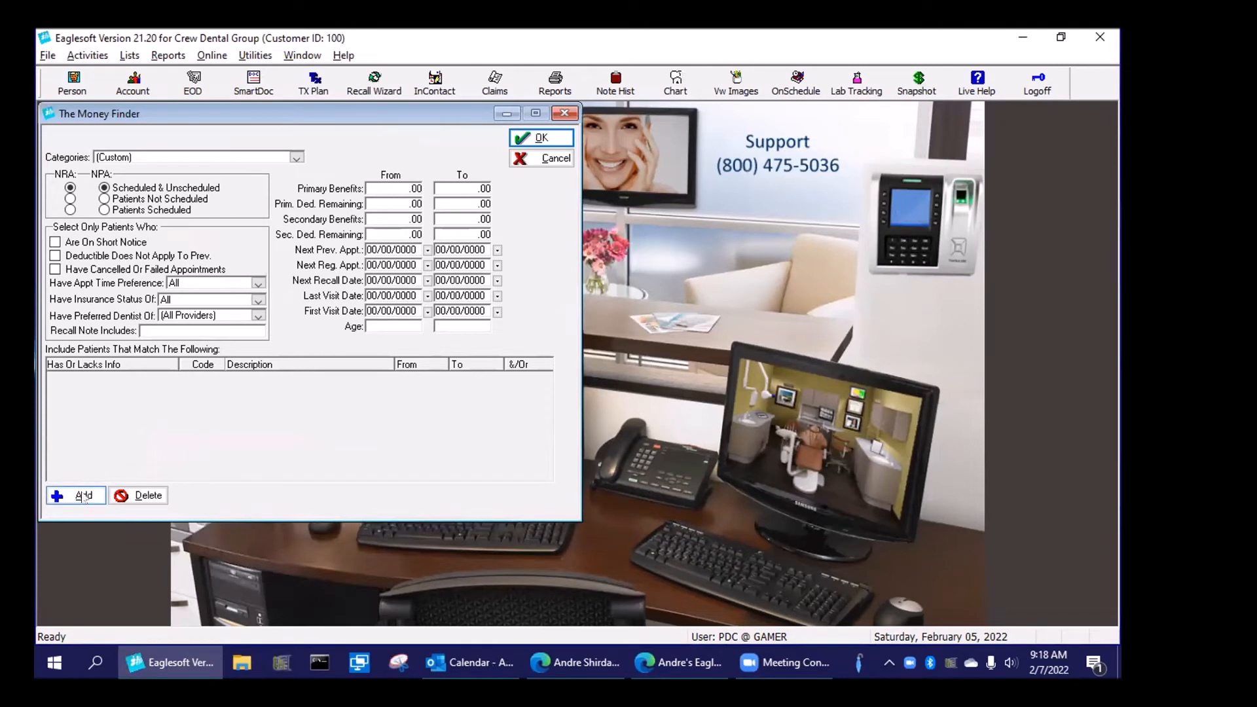
- Add planned service D3330 and recall note 'ABC Endo' criteria, then delete the D3330 row
{"action": "left_click", "coordinate": [84, 495]}
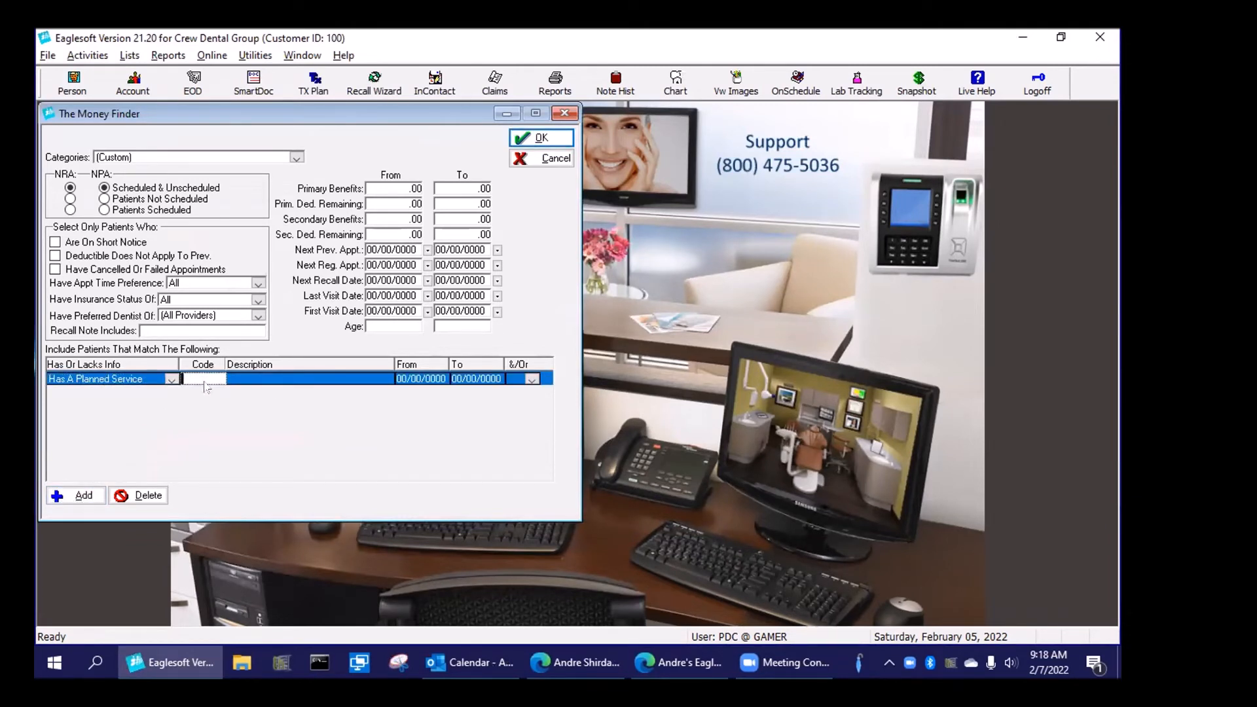
{"action": "type", "text": "d3330"}
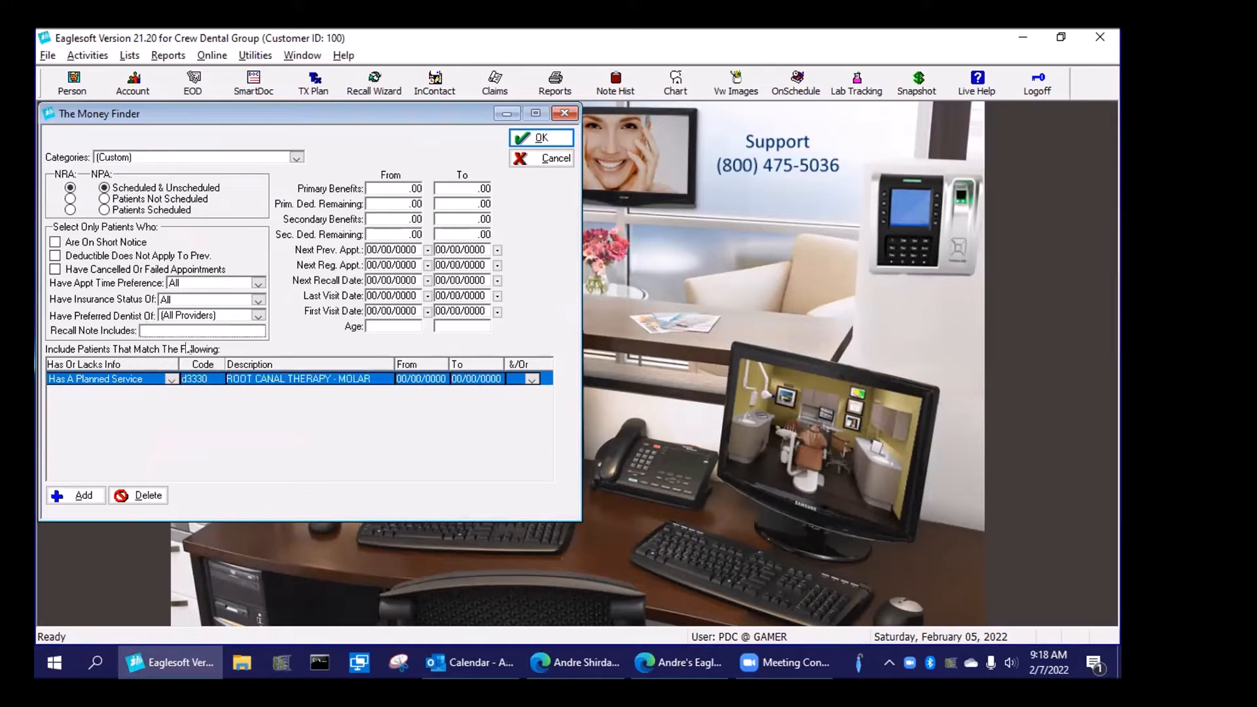
{"action": "type", "text": "ABC"}
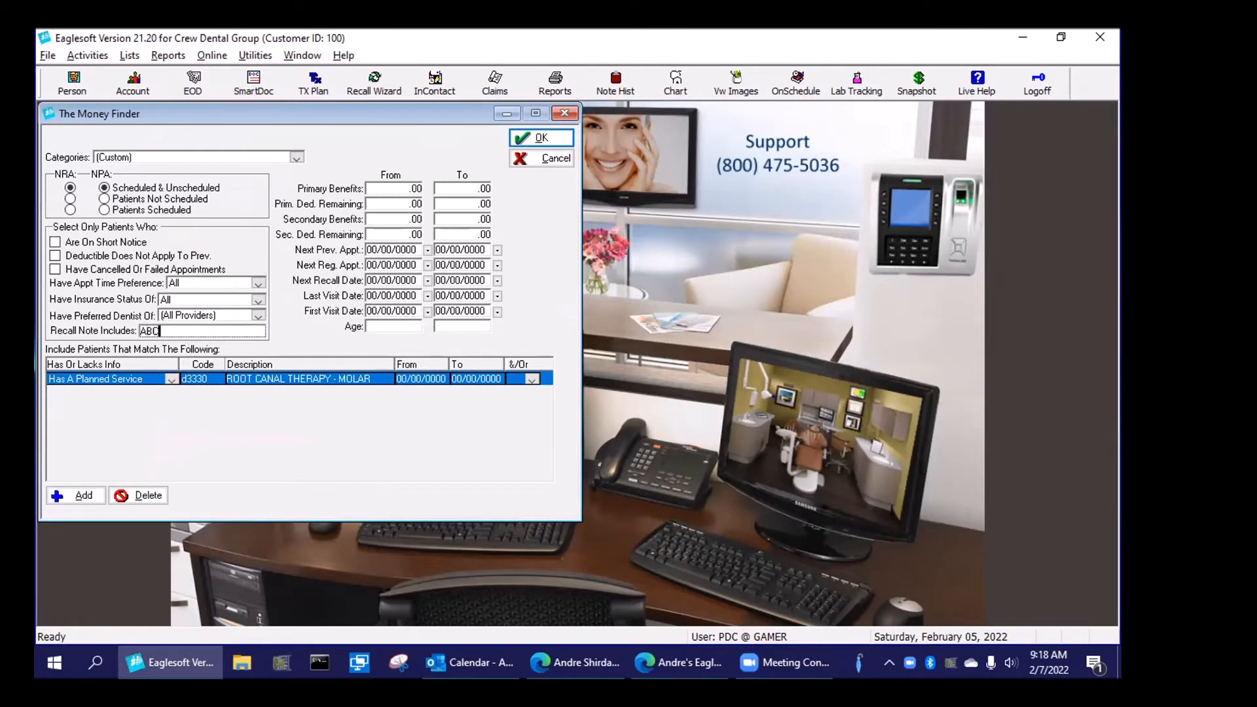
{"action": "type", "text": "Endo"}
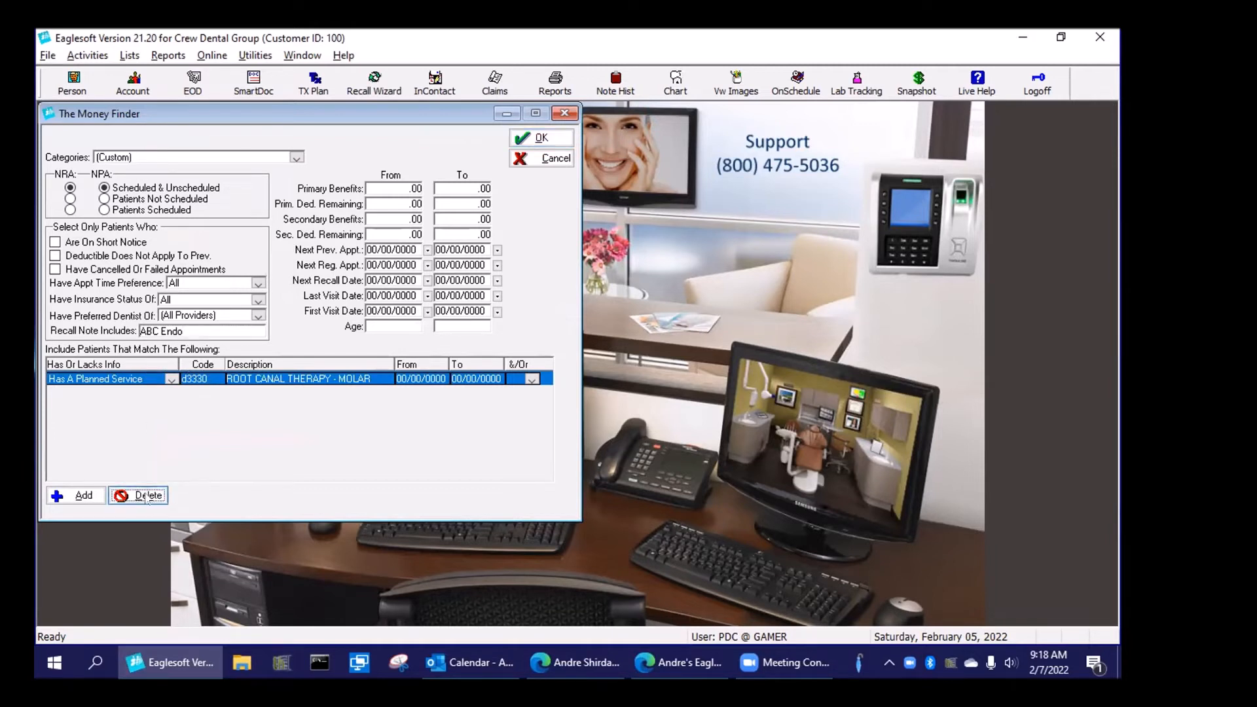
{"action": "left_click", "coordinate": [148, 495]}
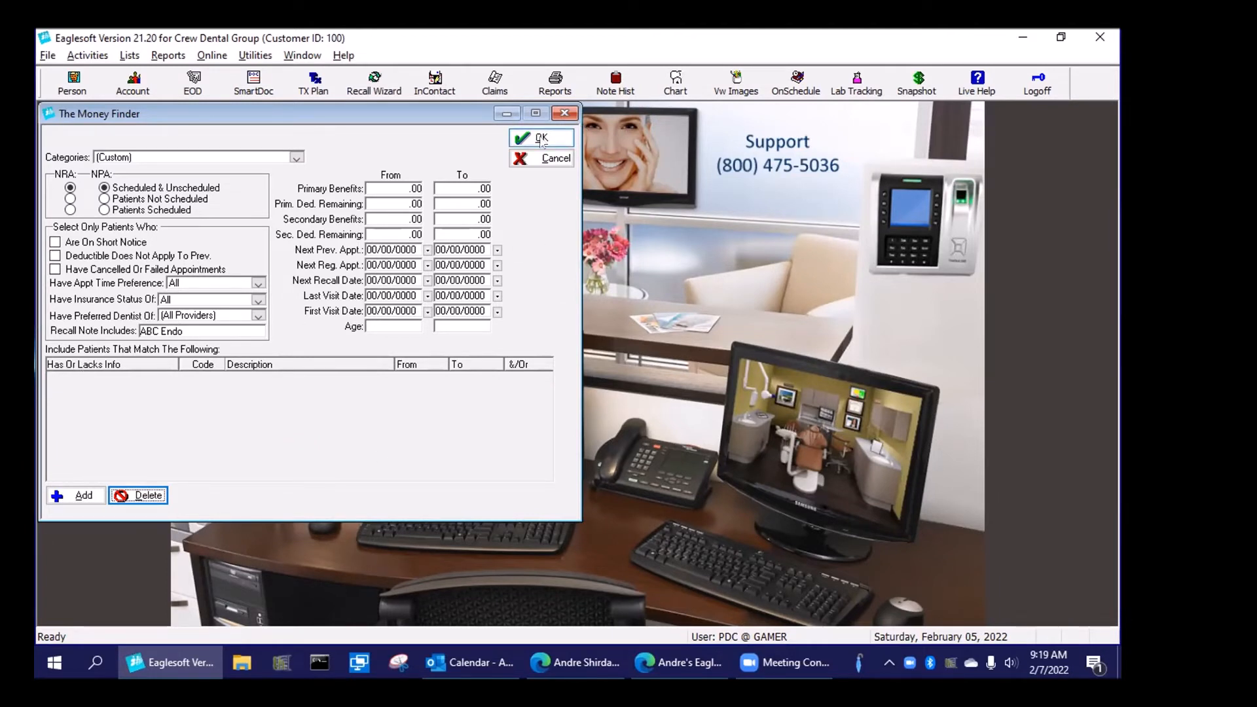
- Accept the criteria to reach report output options, then cancel back to the filters
{"action": "left_click", "coordinate": [541, 138]}
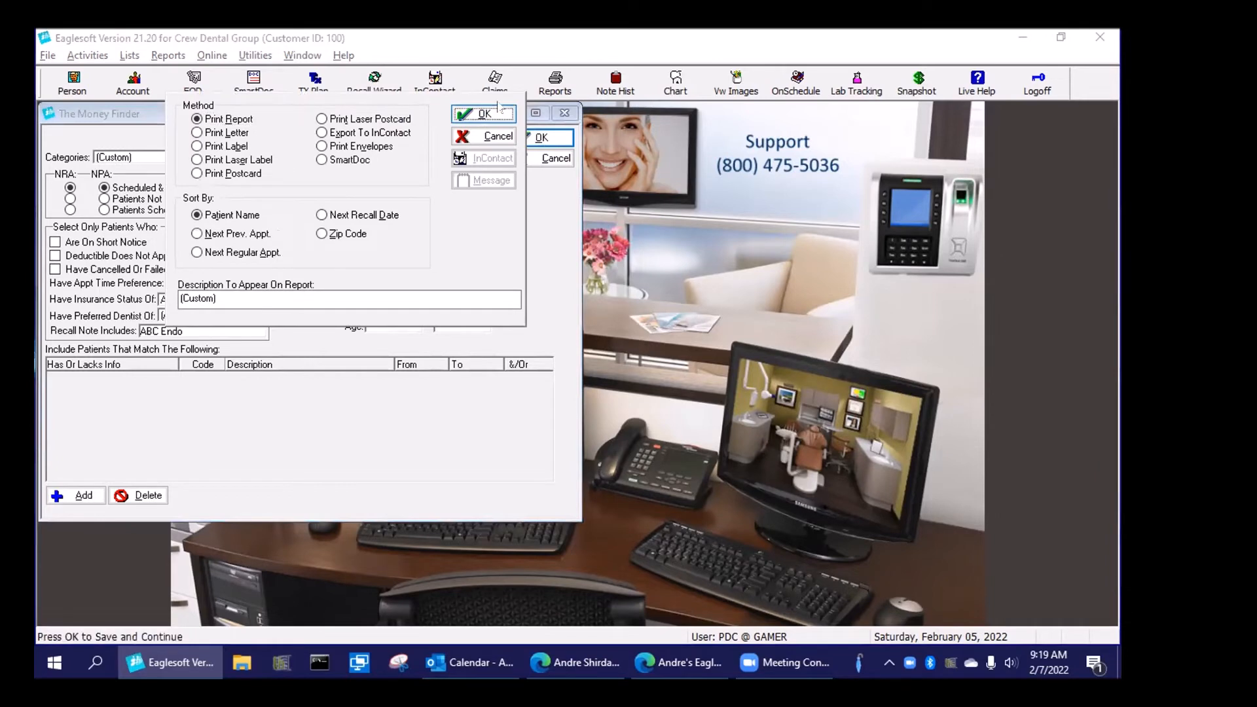
{"action": "left_click", "coordinate": [498, 135]}
{"action": "type", "text": "O"}
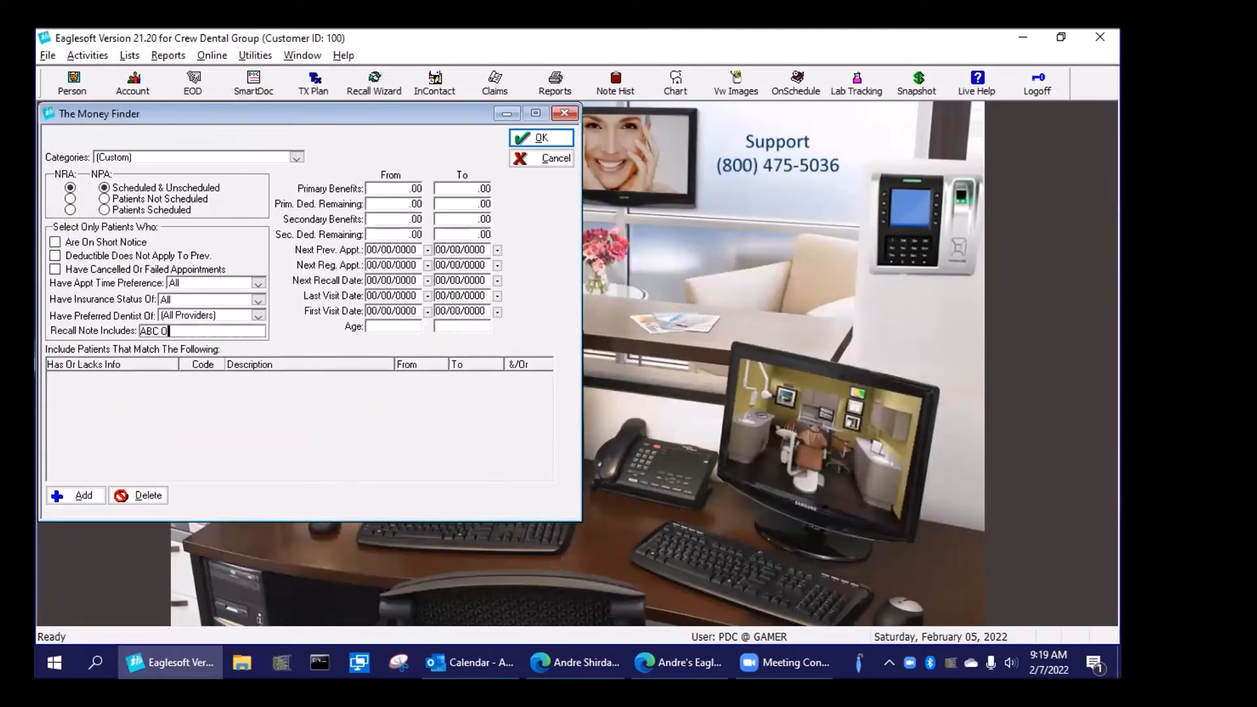
- Set Recall Note Includes to 'ABC Ortho', generate the prospect report preview, and close it
{"action": "type", "text": "rtho"}
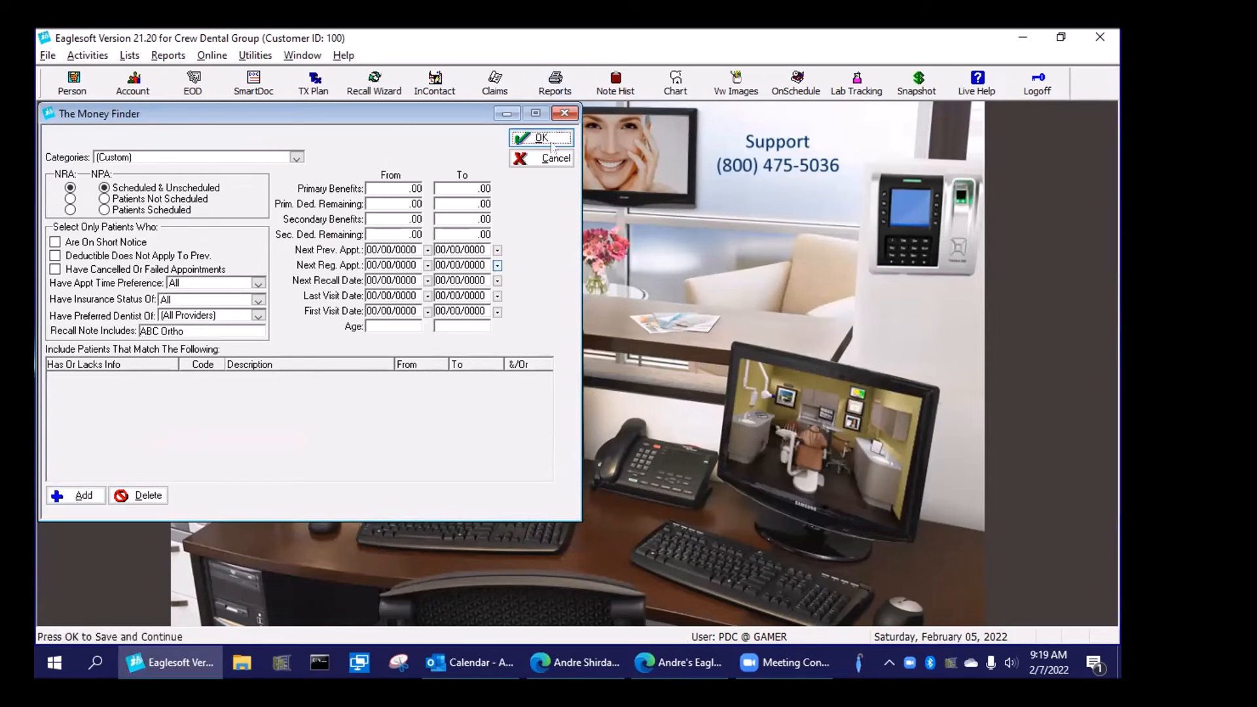
{"action": "left_click", "coordinate": [540, 137]}
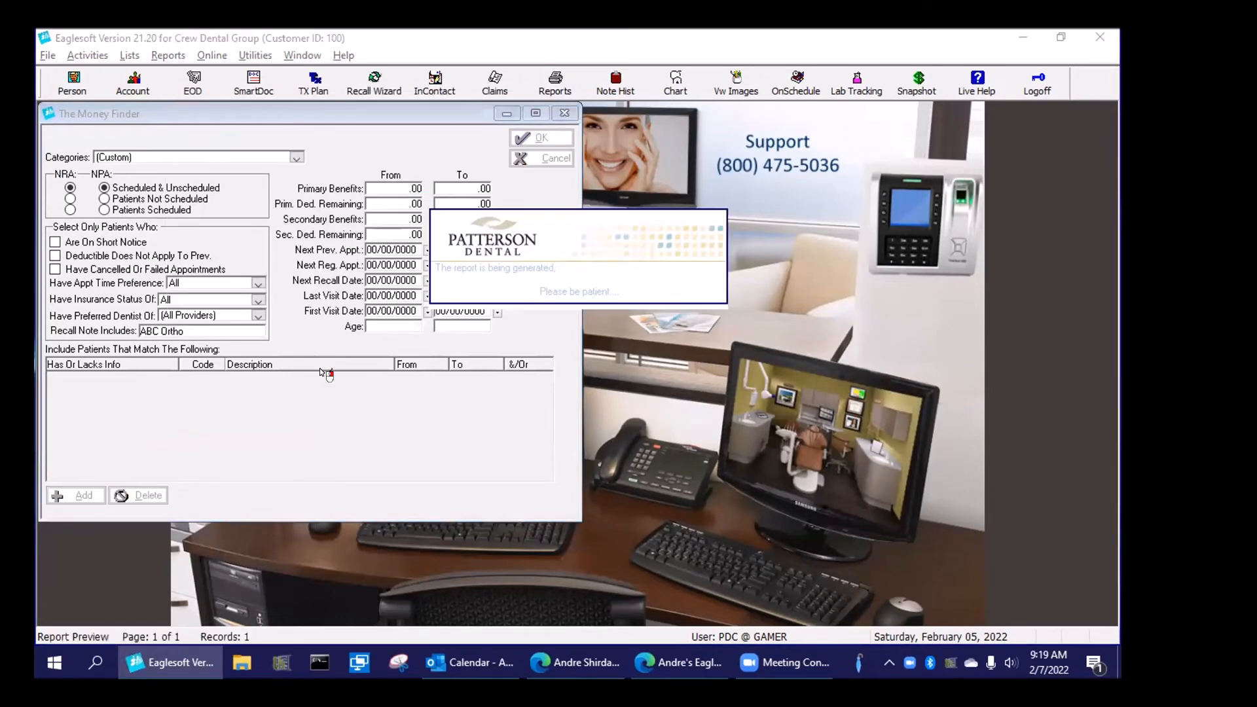
{"action": "left_click", "coordinate": [541, 137]}
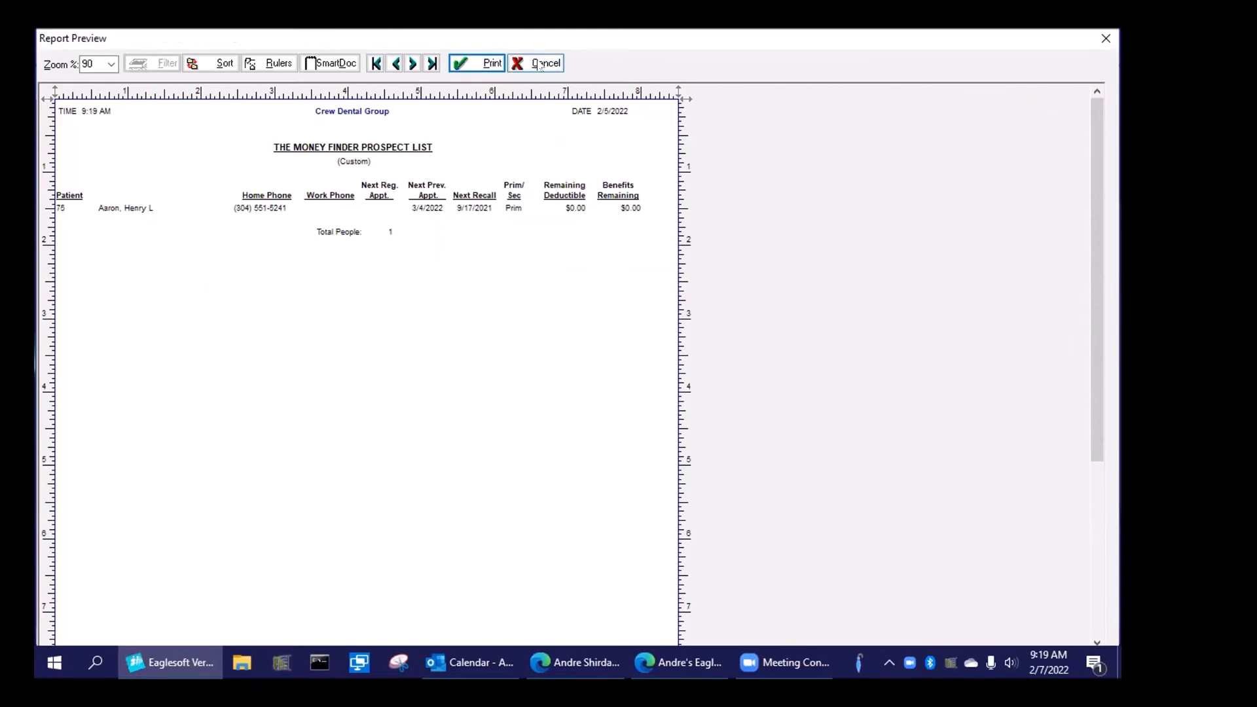
{"action": "left_click", "coordinate": [537, 63]}
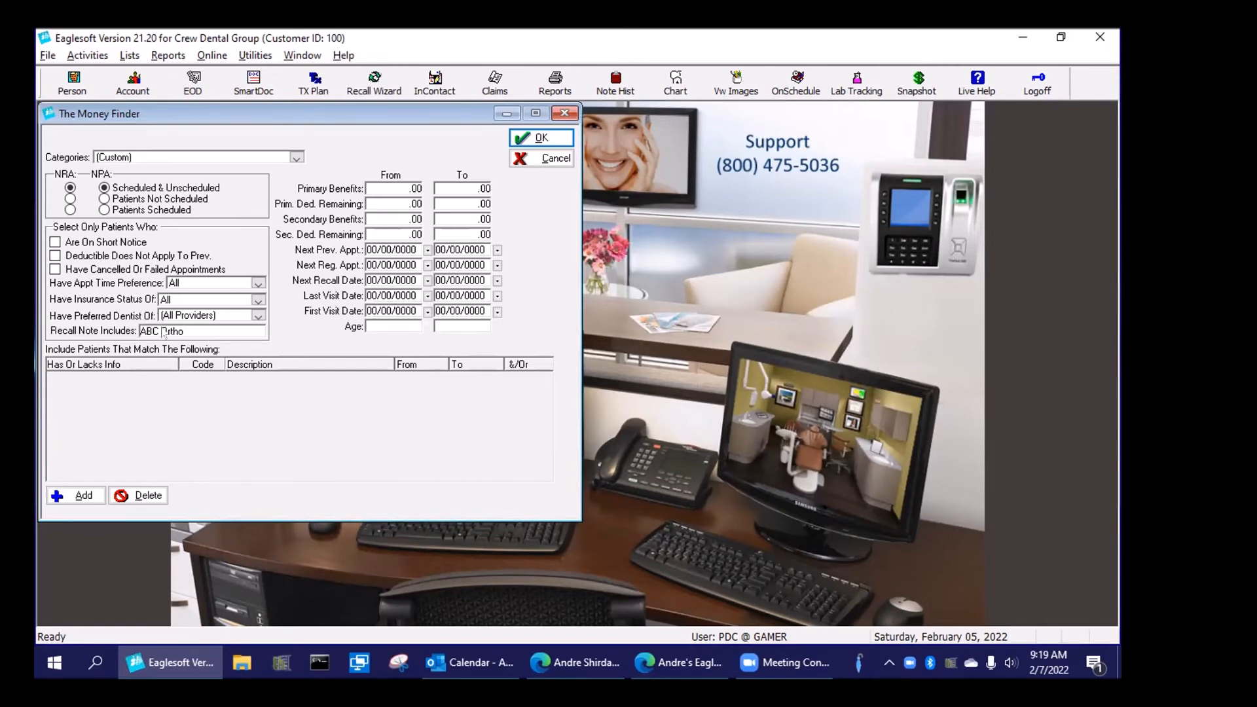
- Set Age from 5 to 14 and Have Insurance Status Of to With No Insurance
{"action": "left_click", "coordinate": [392, 326]}
{"action": "type", "text": "5"}
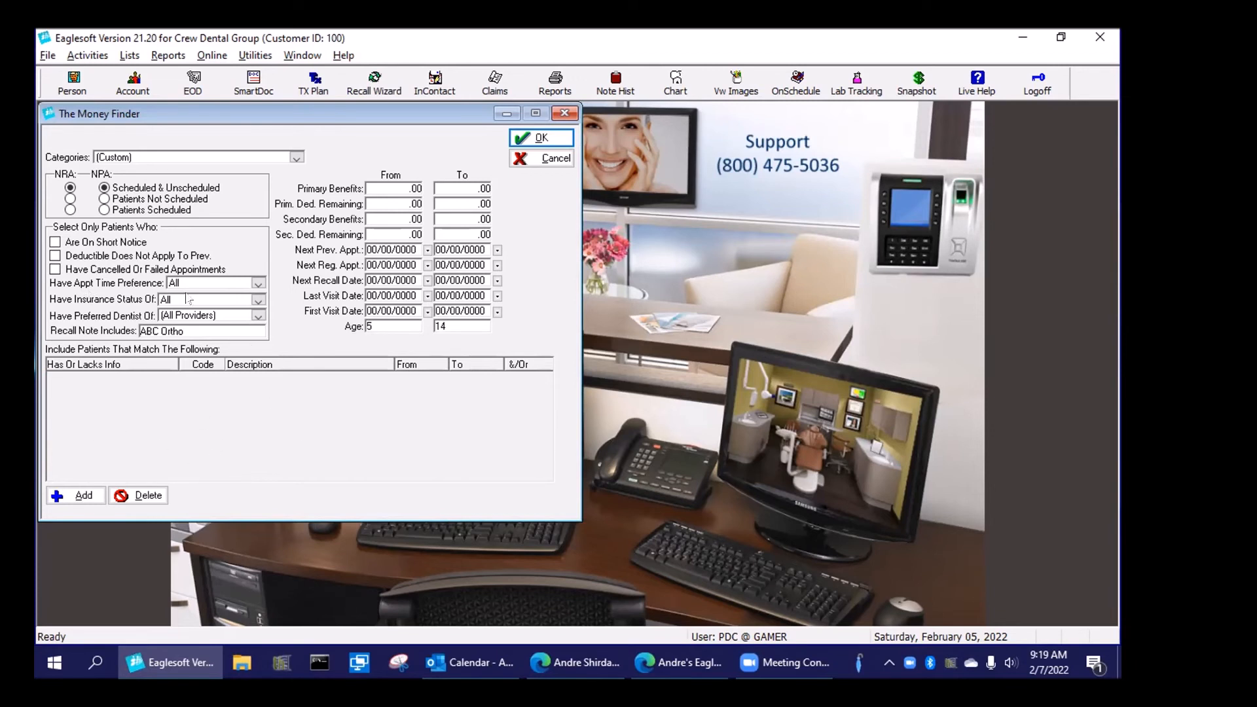
{"action": "left_click", "coordinate": [258, 298]}
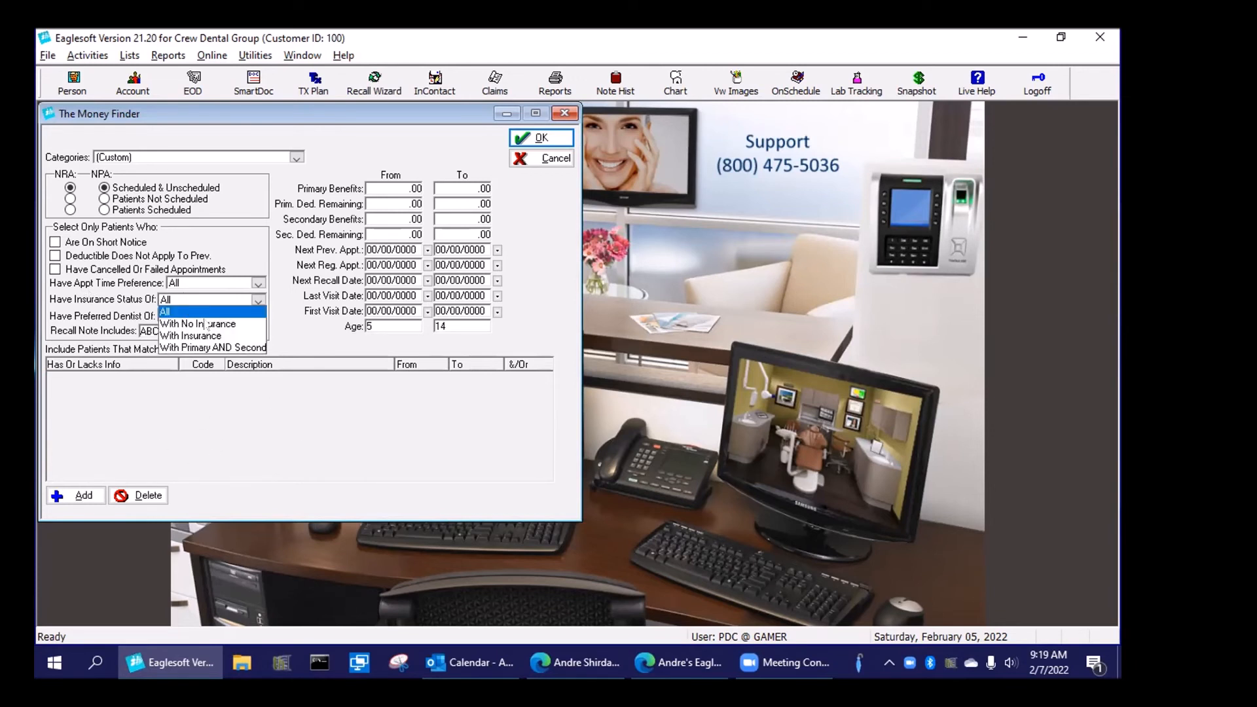
{"action": "left_click", "coordinate": [196, 323]}
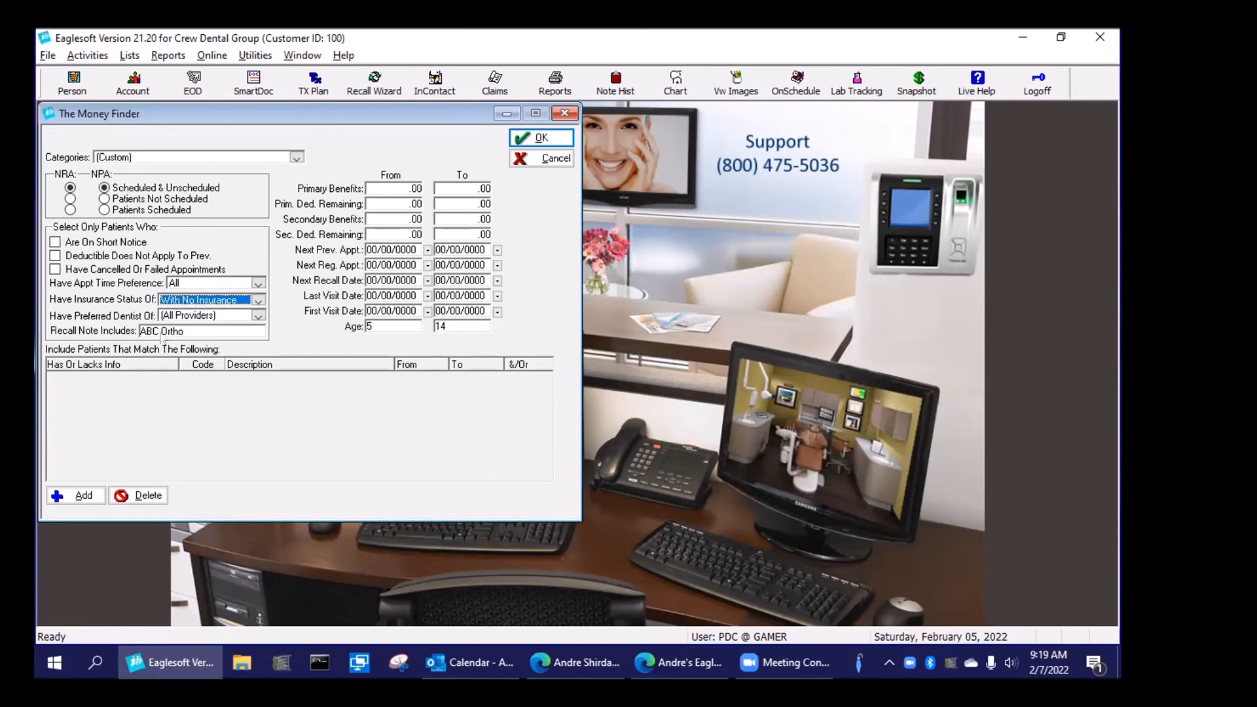
{"action": "mouse_move", "coordinate": [471, 419]}
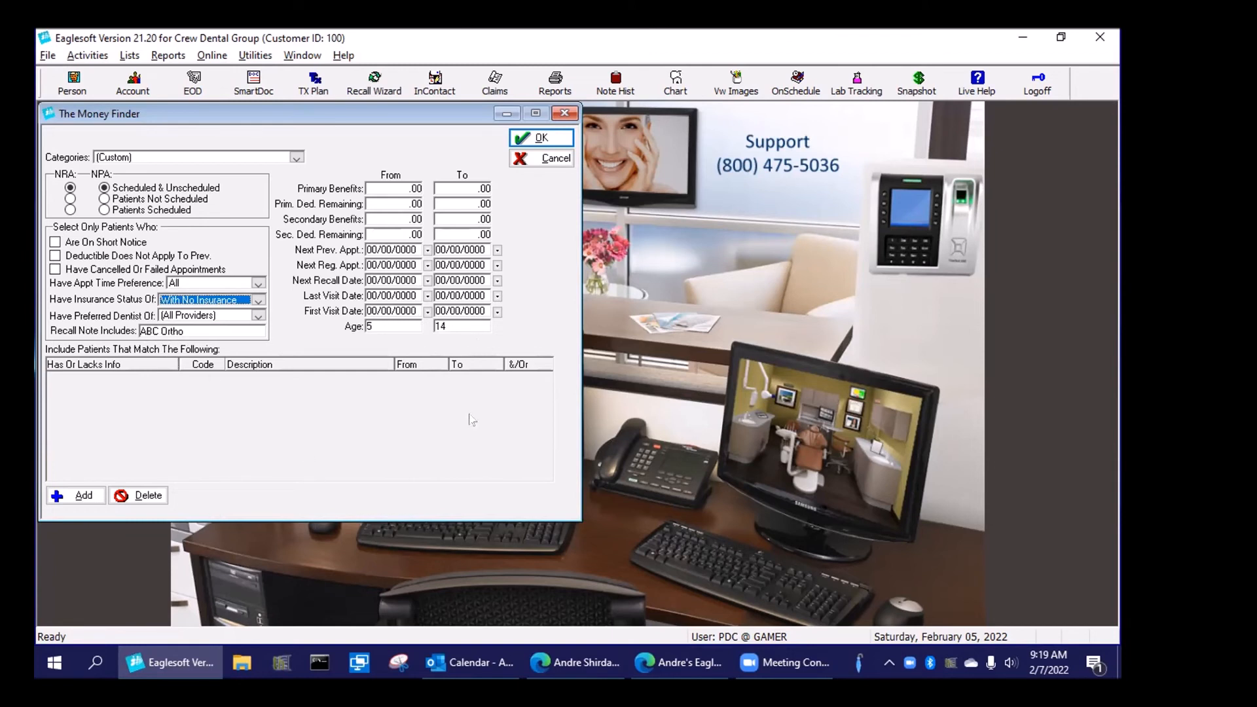
{"action": "mouse_move", "coordinate": [150, 448]}
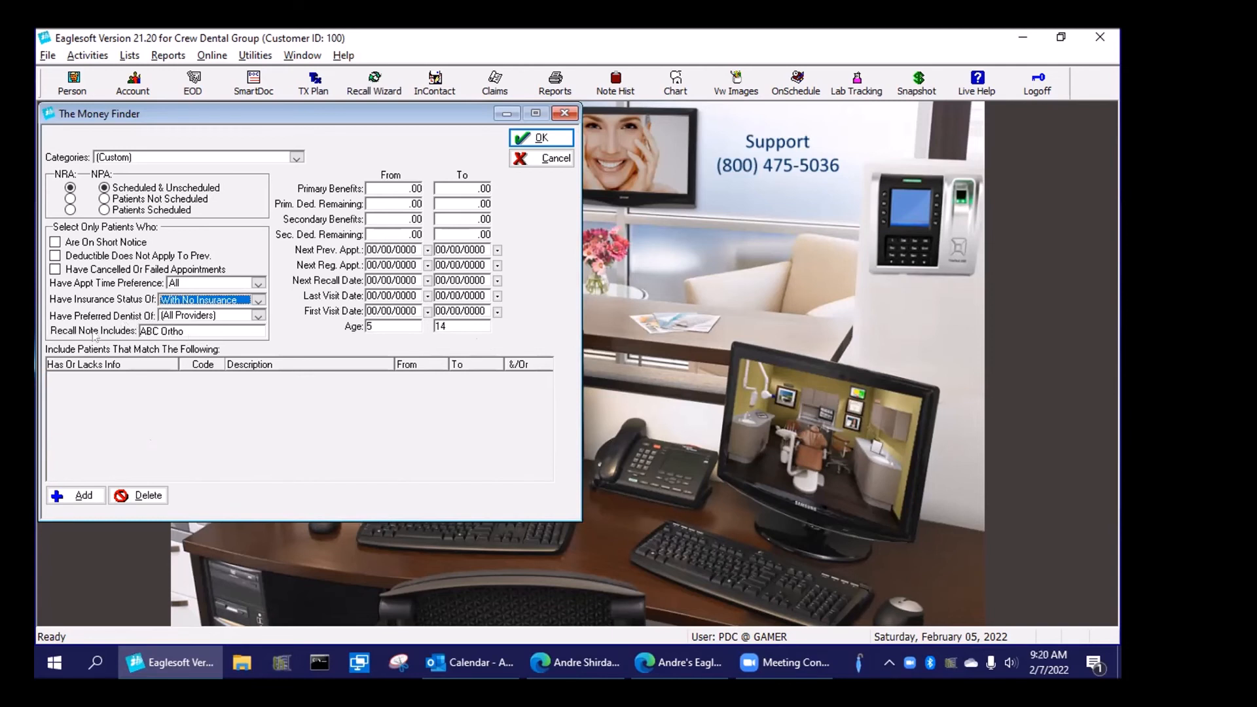
{"action": "mouse_move", "coordinate": [200, 460]}
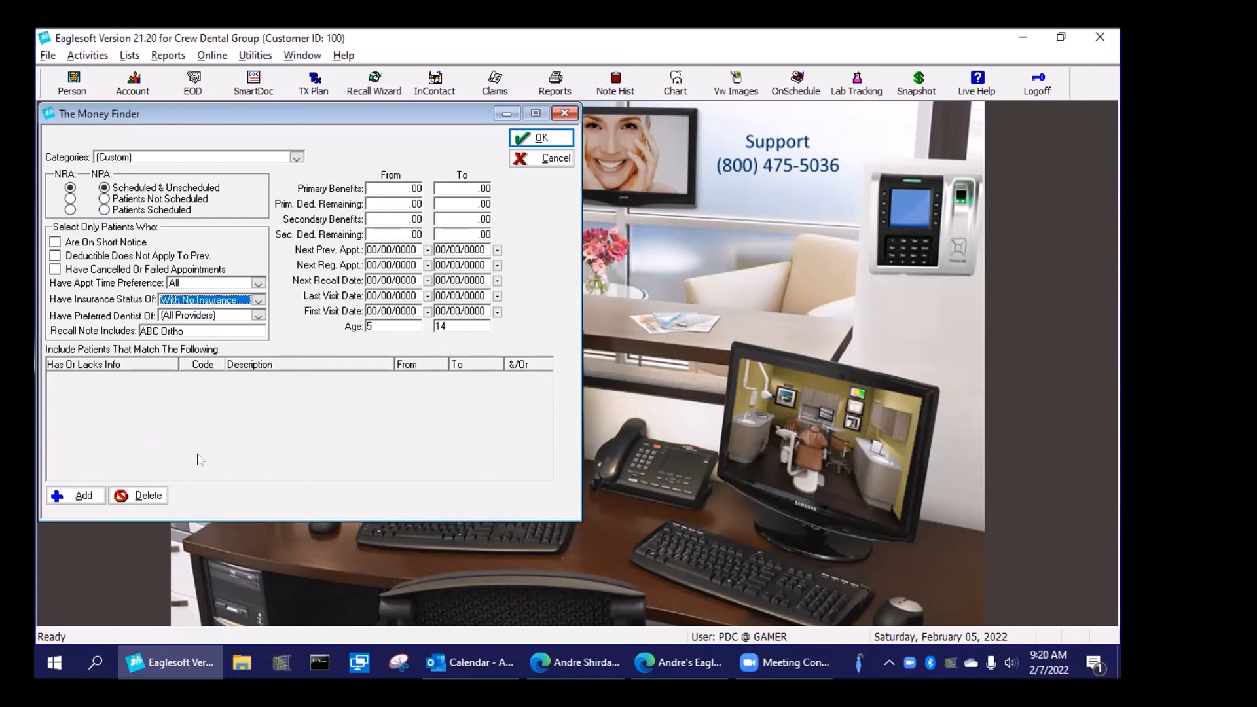